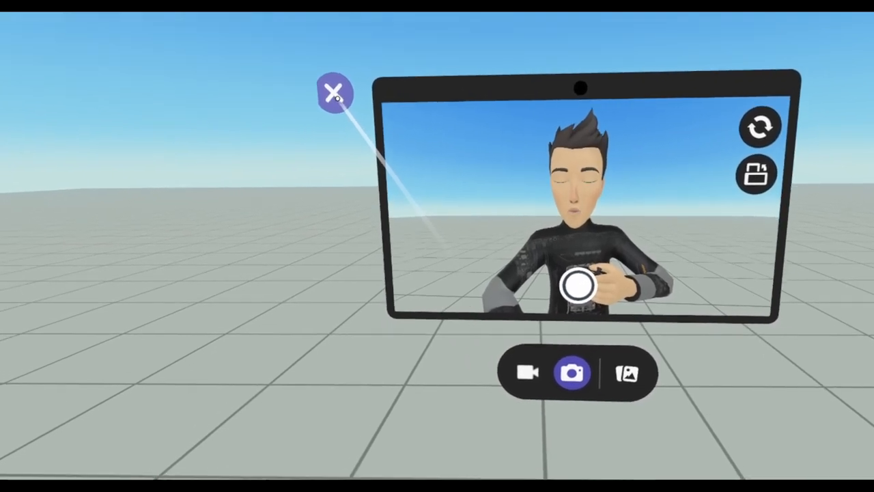
Close the selfie camera and the Environment sky settings panel
click(334, 93)
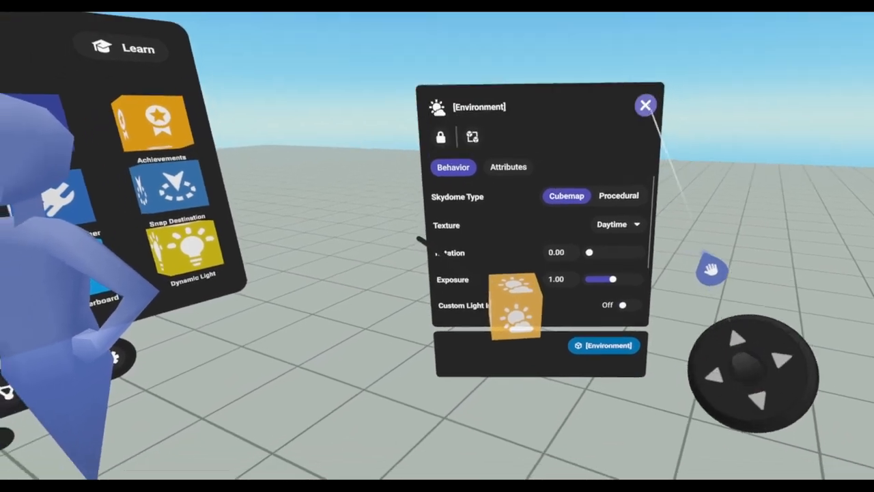
click(645, 105)
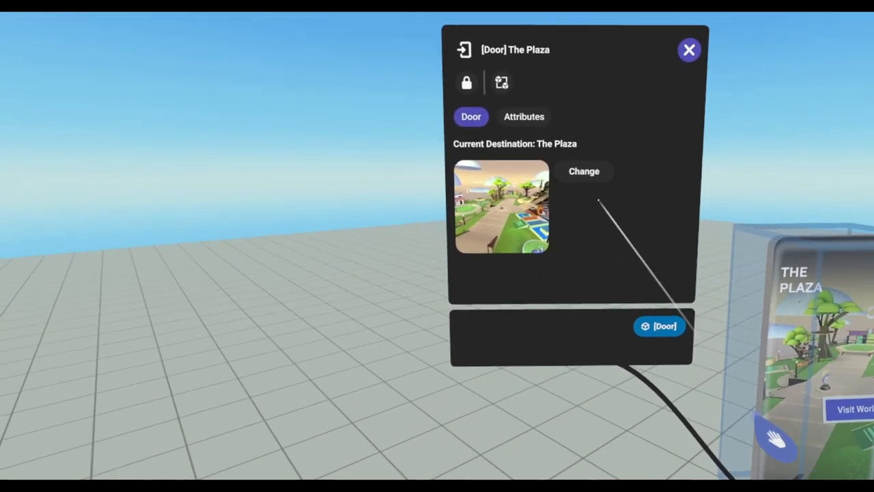
Change the door's destination to The Soapstone presents: DryBar Comedy by searching 'soa'
click(585, 172)
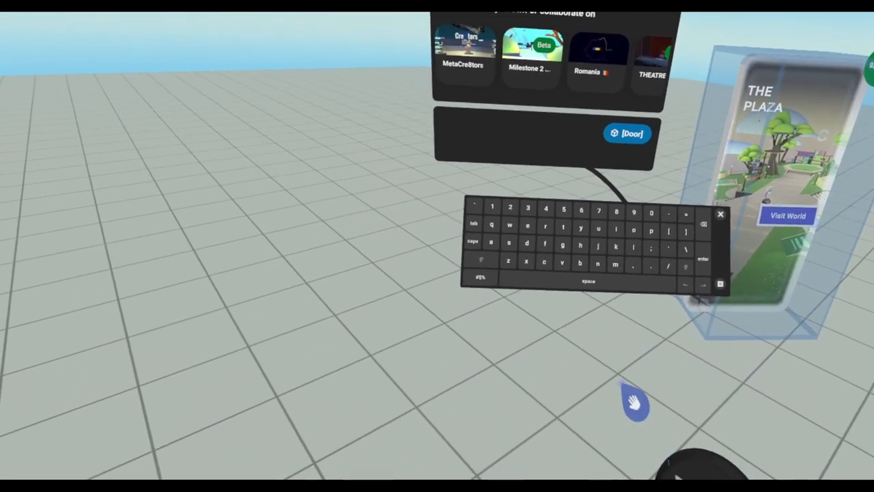
text(s)
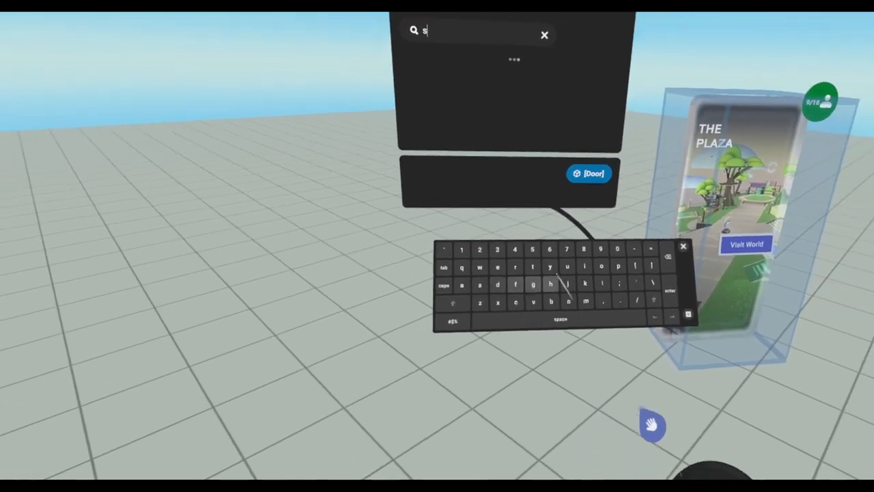
text(oapsto)
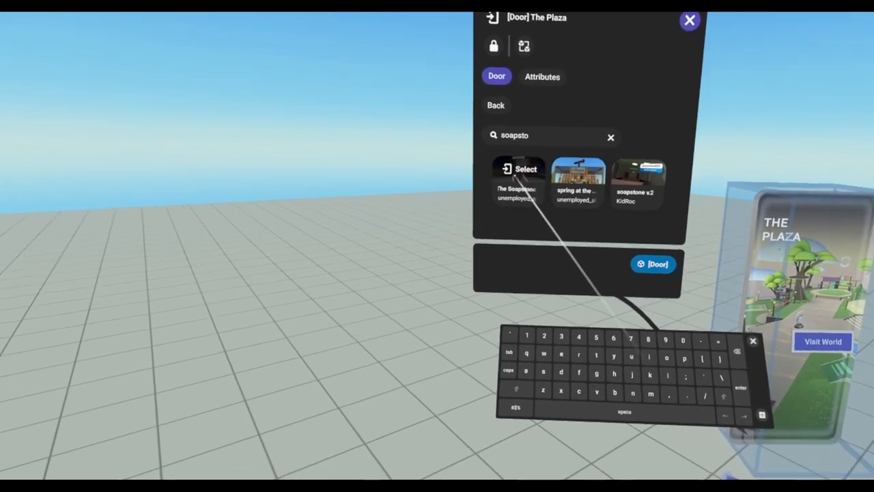
click(519, 170)
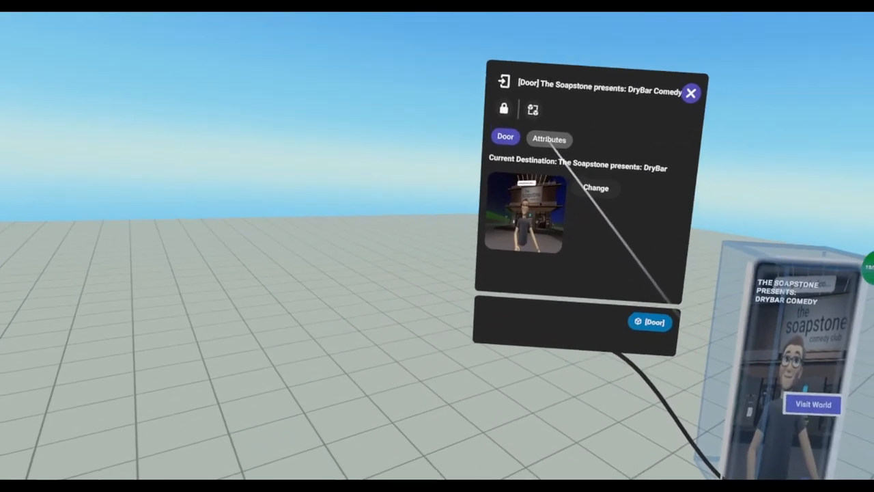
Check the door's Position, Rotation and Scale attributes, then close its panel
click(549, 140)
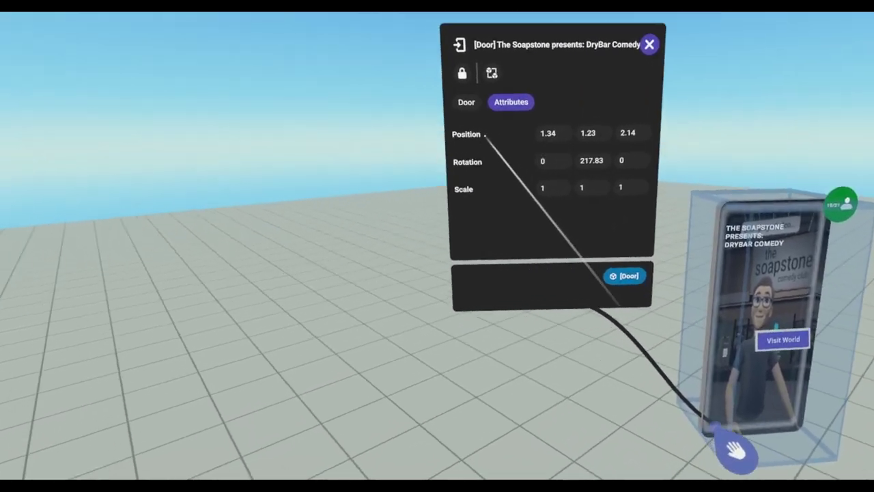
click(467, 101)
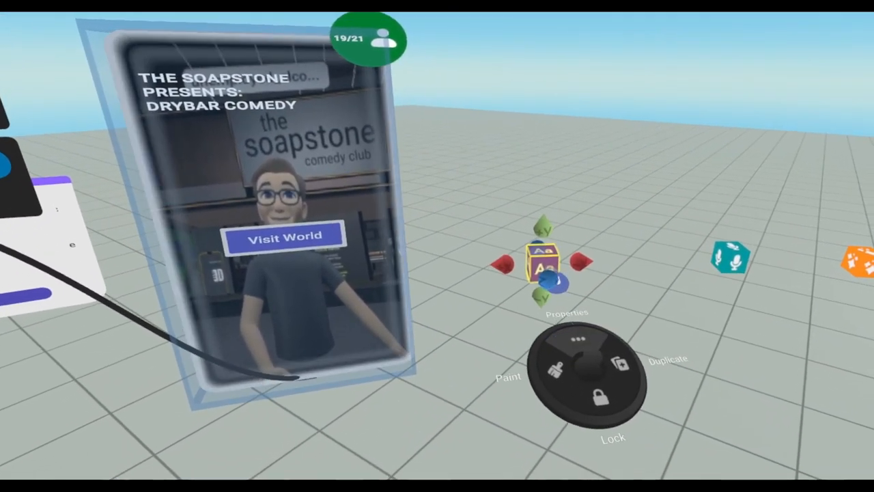
Set the text gizmo's text to 'Hello World'
click(565, 313)
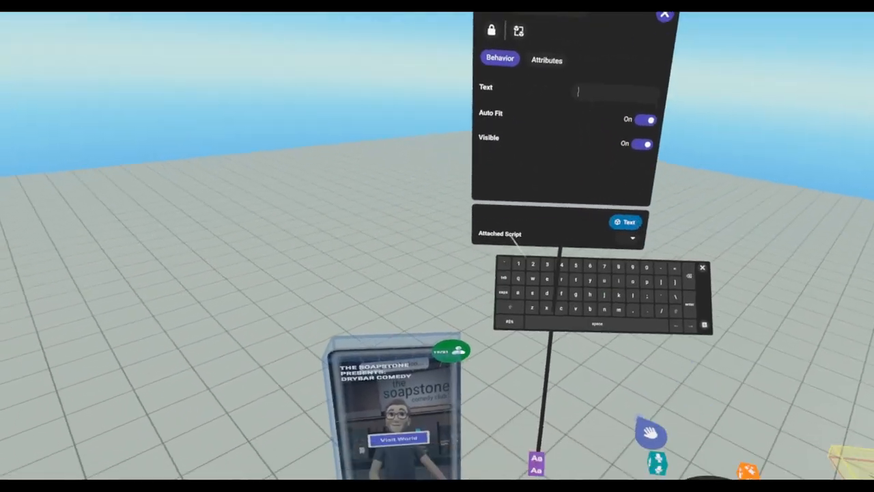
text(He)
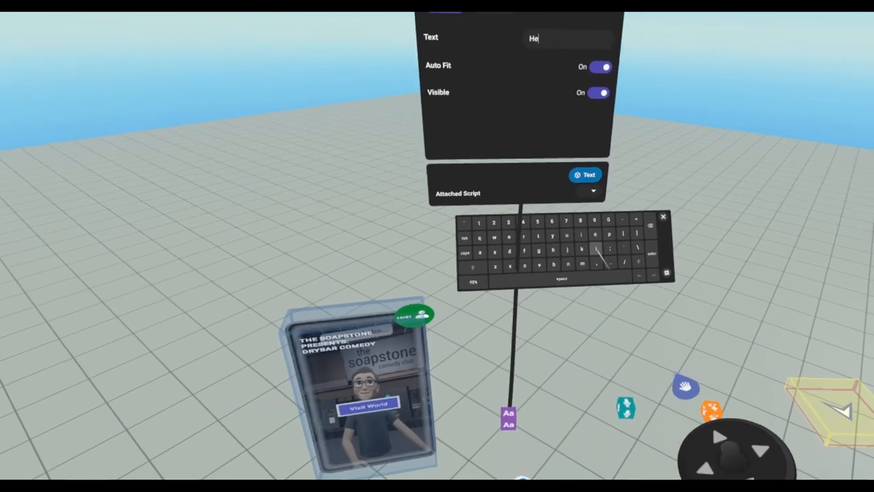
text(llo)
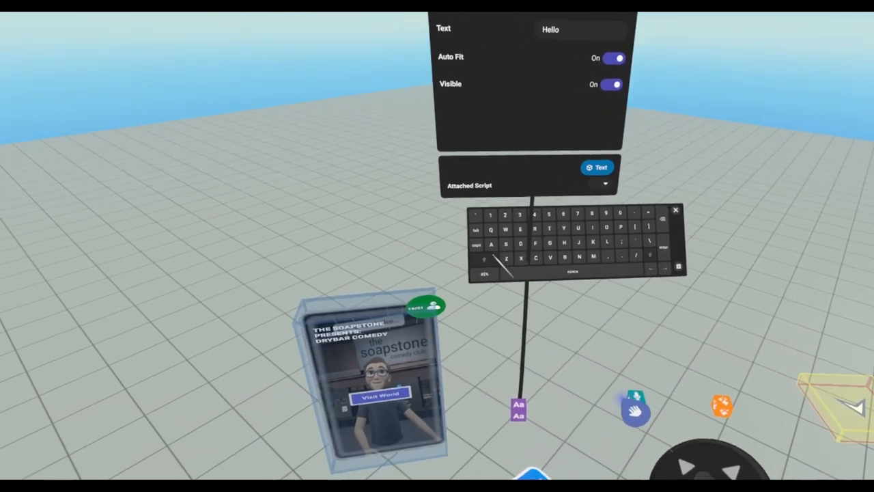
text(World)
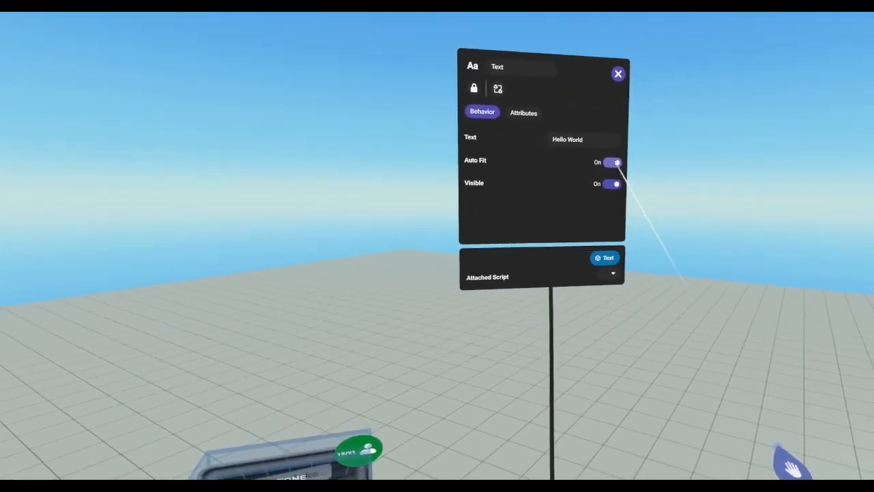
Turn Auto Fit off and toggle the text's visibility off then back on
click(612, 161)
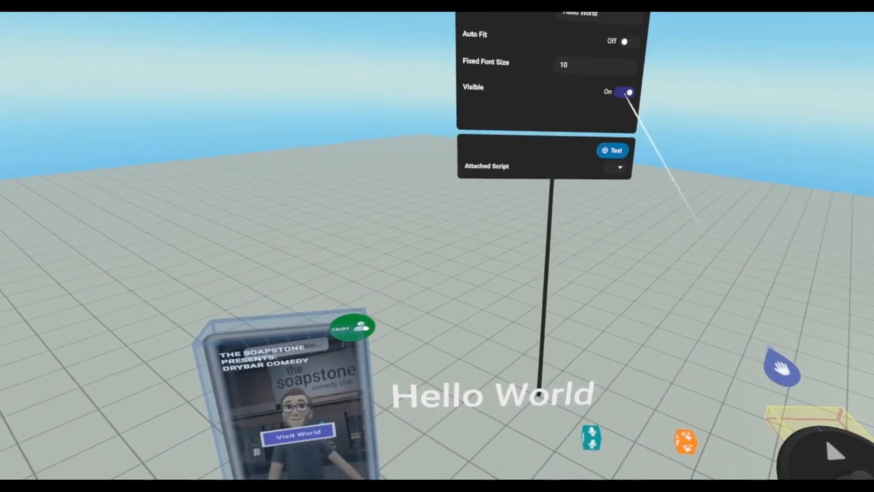
click(622, 92)
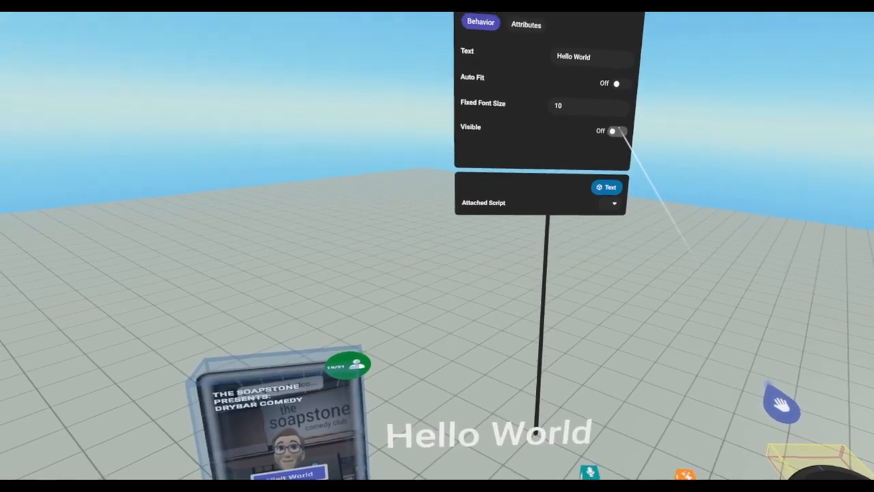
click(613, 132)
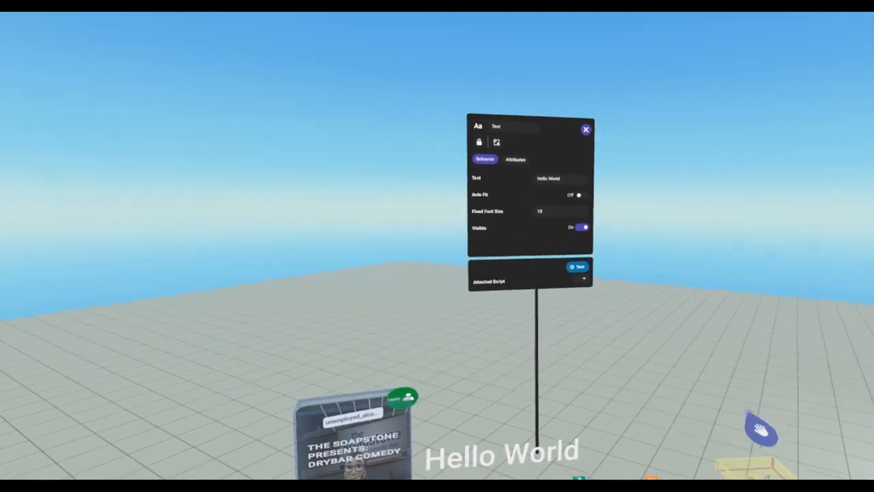
Close the Hello World text gizmo's settings panel
click(558, 177)
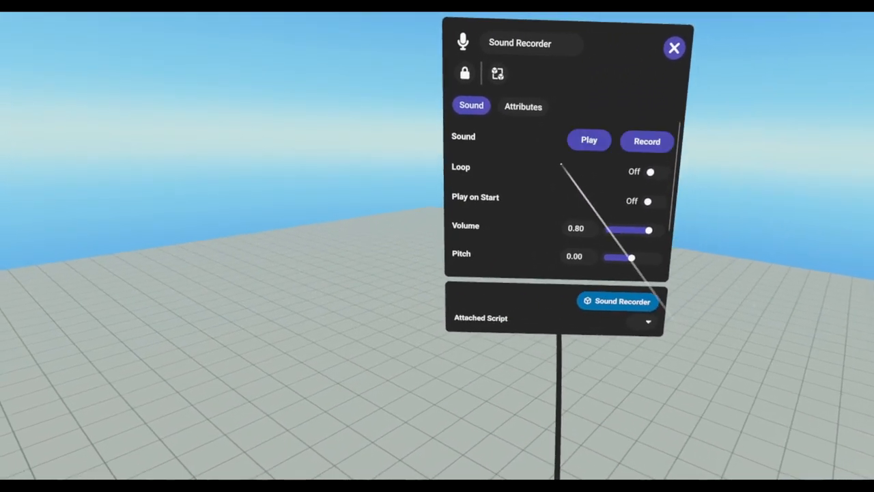
Record a sound, stop playback and leave looping off
click(589, 140)
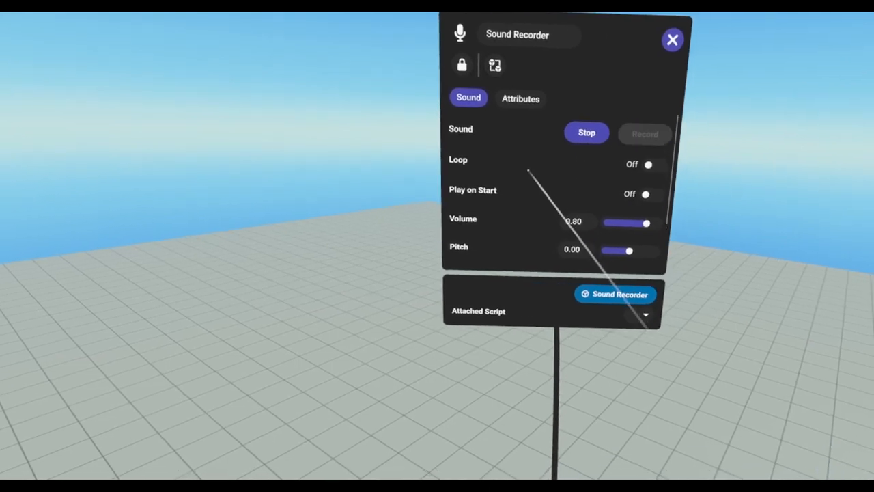
click(586, 133)
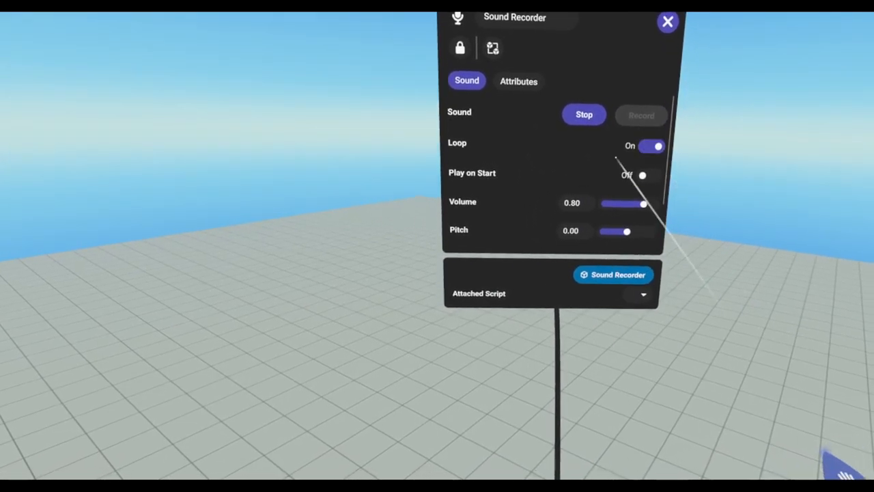
click(585, 115)
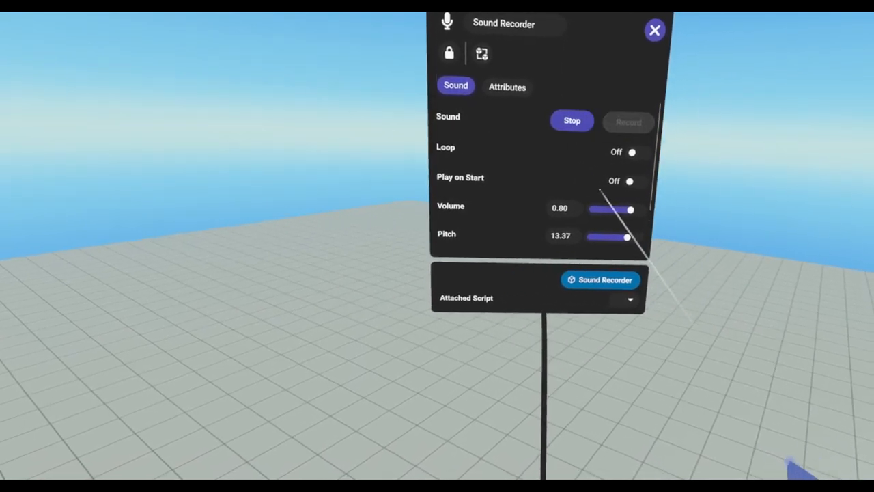
click(571, 120)
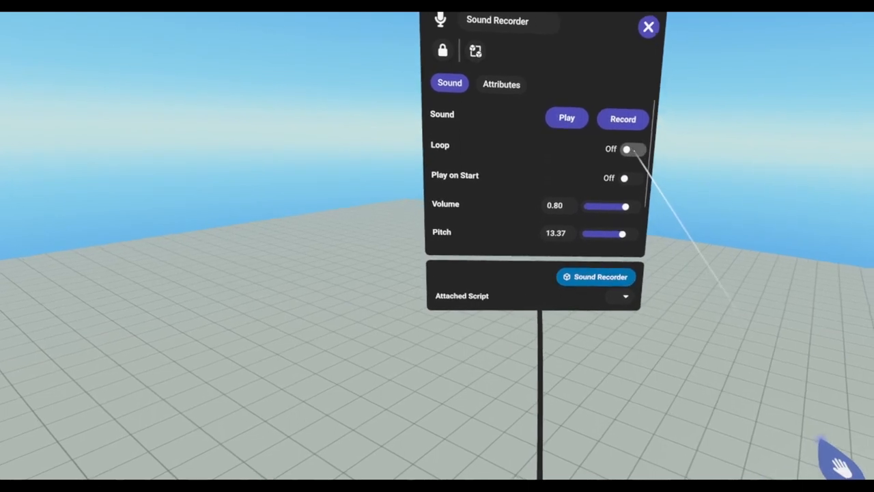
click(631, 149)
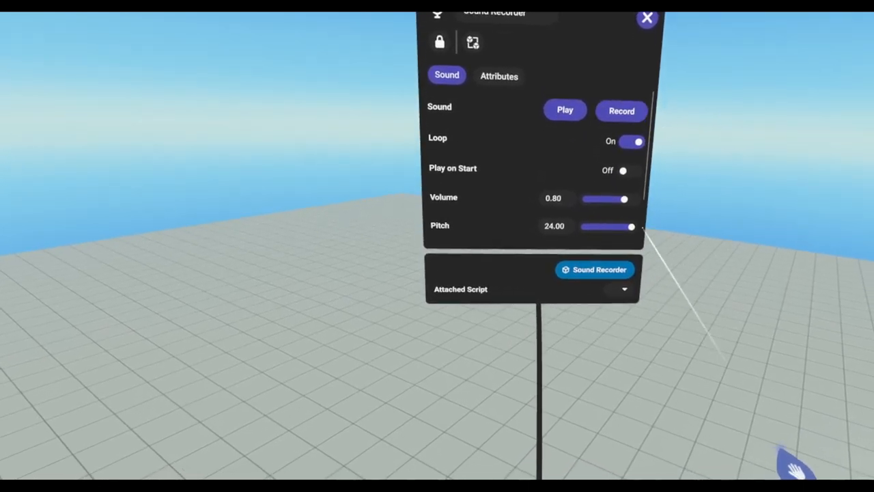
Lower the sound's pitch to about -18.87 with the Pitch slider
drag(623, 227, 614, 225)
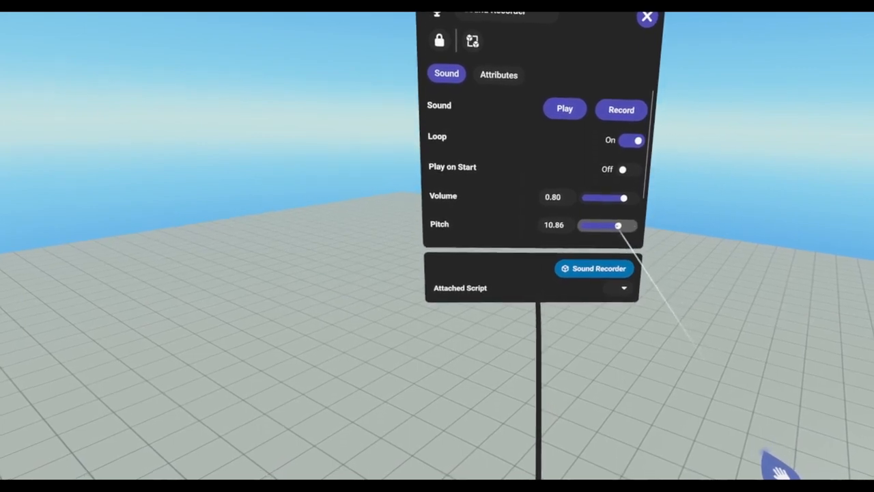
drag(617, 226, 608, 225)
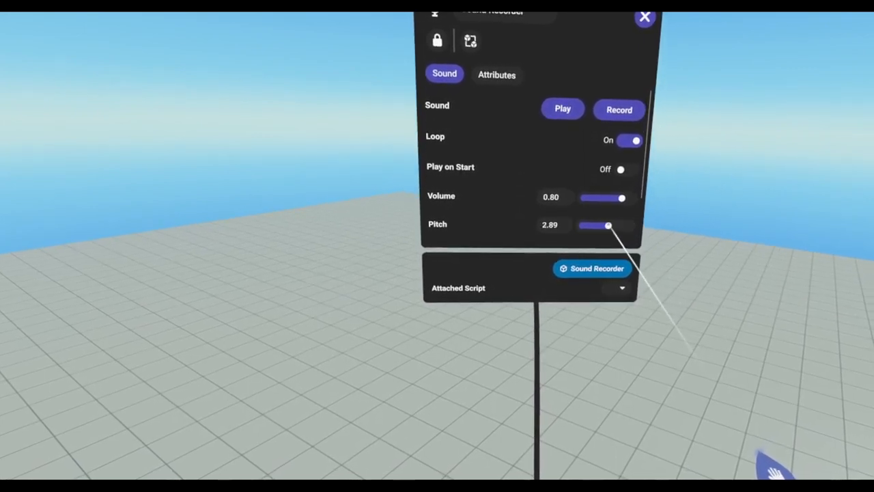
drag(608, 226, 601, 224)
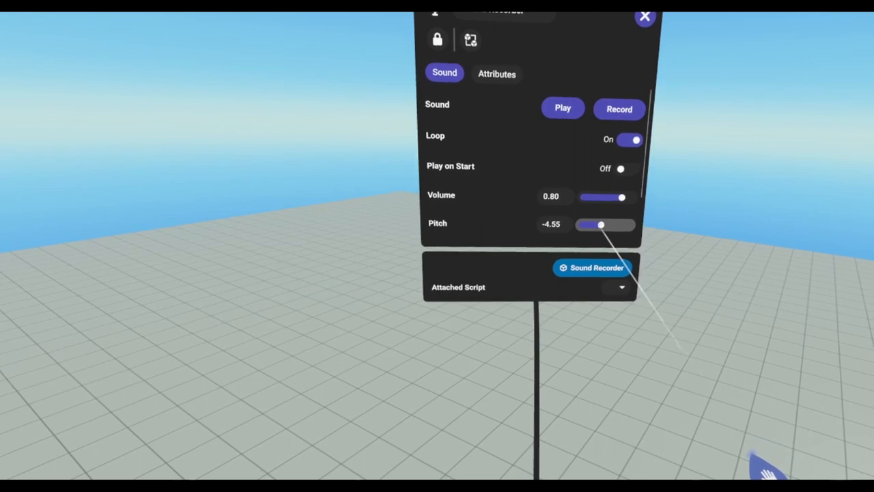
drag(601, 224, 585, 224)
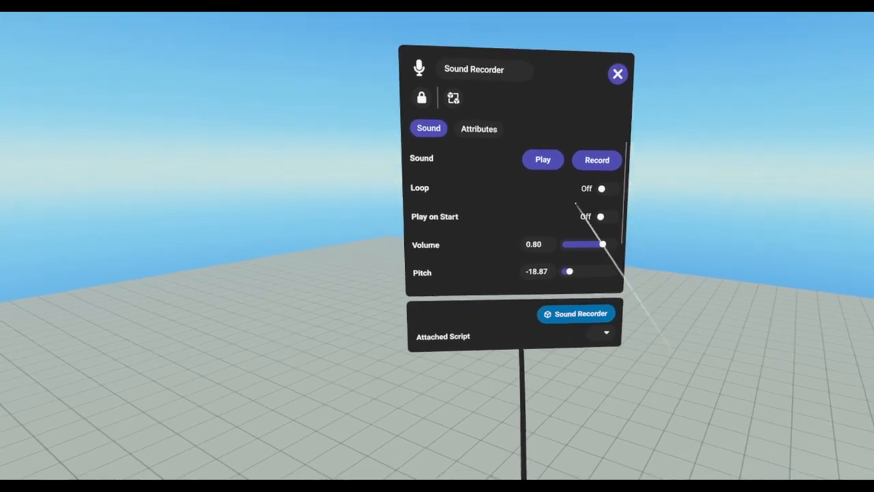
Reveal the sound recorder's Global and Minimum/Maximum Distance settings, Global off
scroll(down, 3)
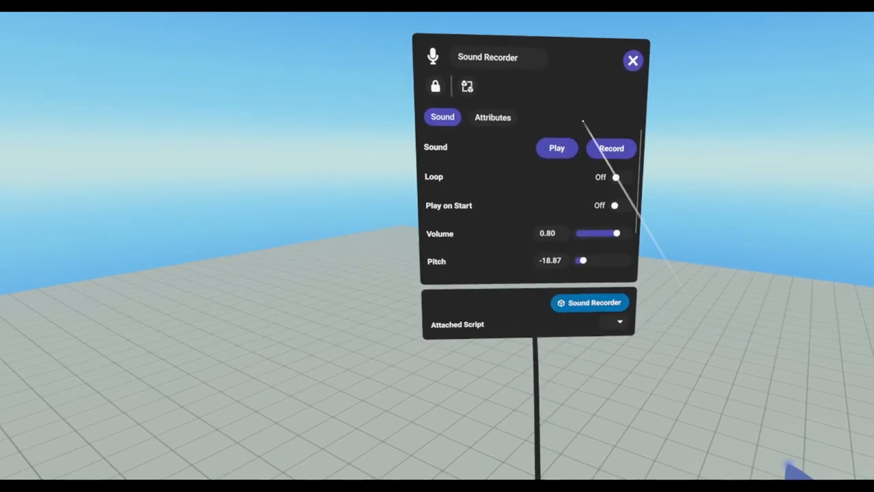
click(631, 60)
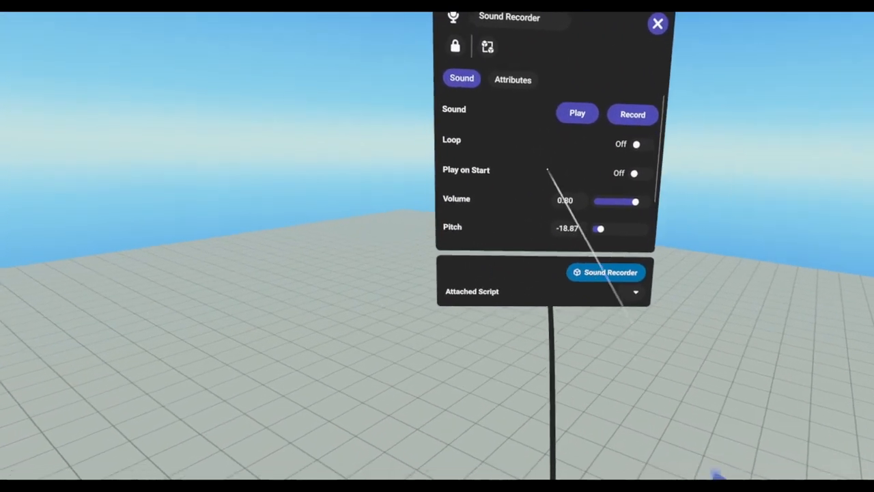
scroll(down, 3)
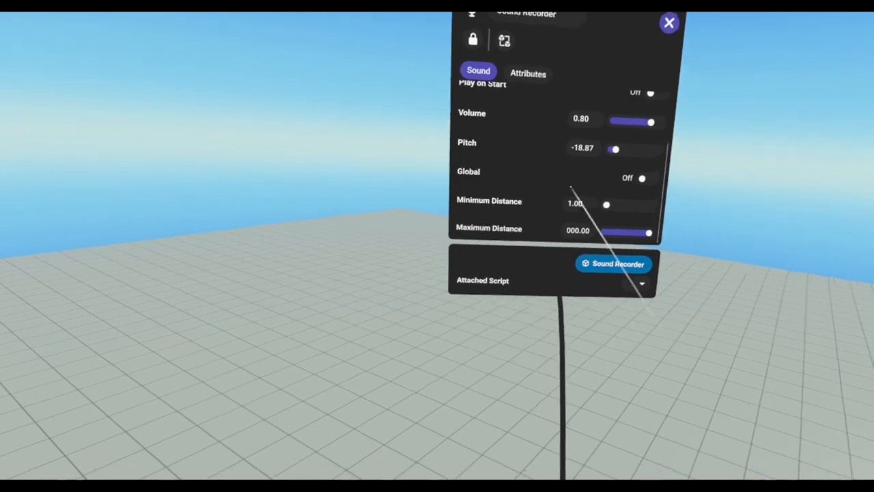
click(668, 22)
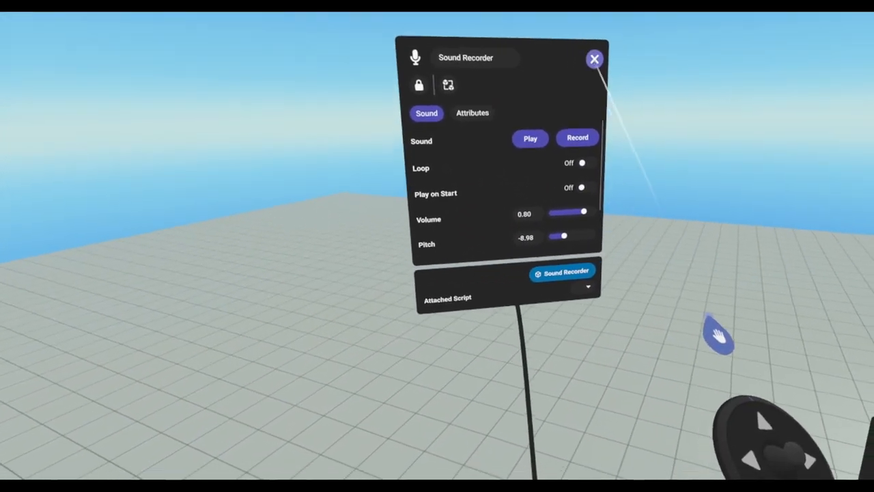
Close the sound recorder panel and switch the particle effect's Looping on
click(593, 59)
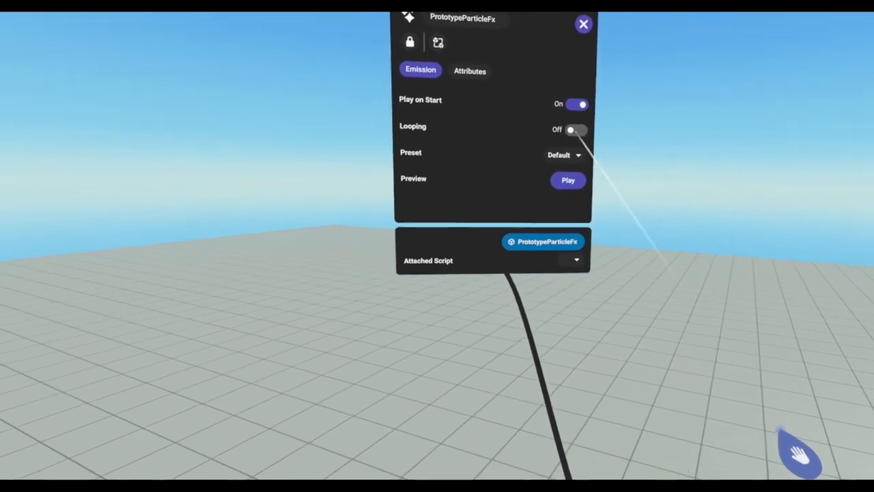
click(573, 130)
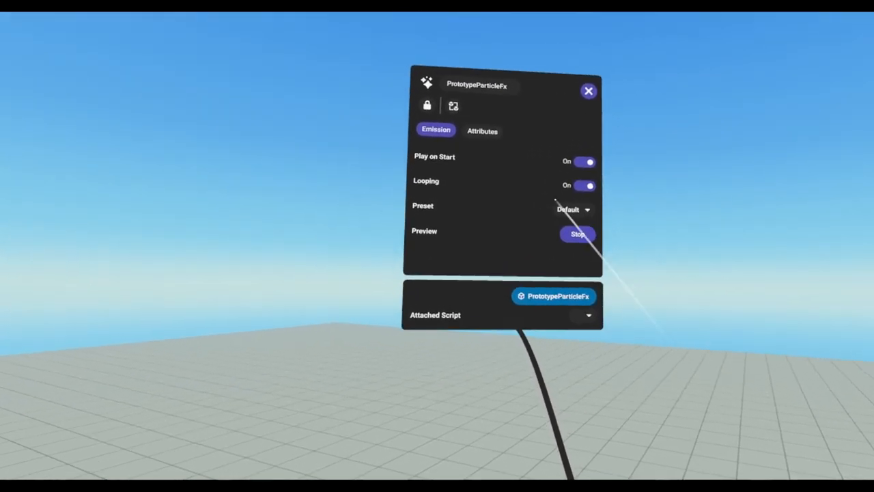
Set the particle preset to Hit Spark, then to Hit Ring
click(573, 209)
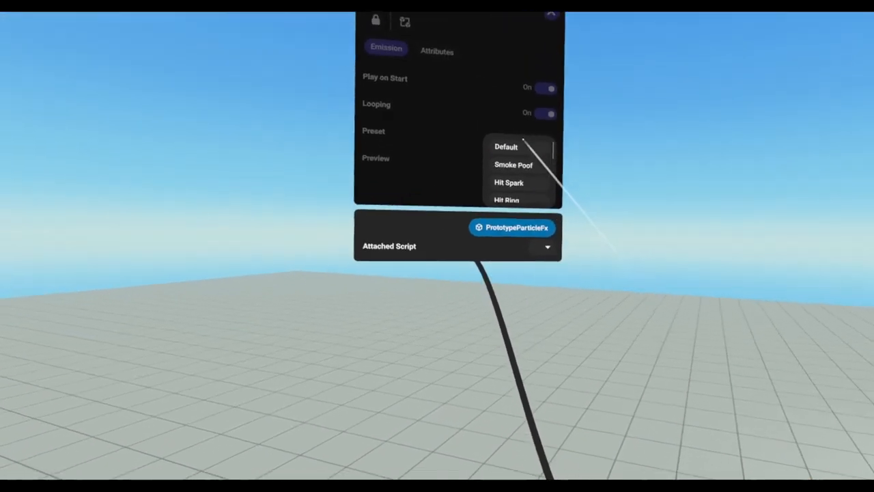
click(513, 164)
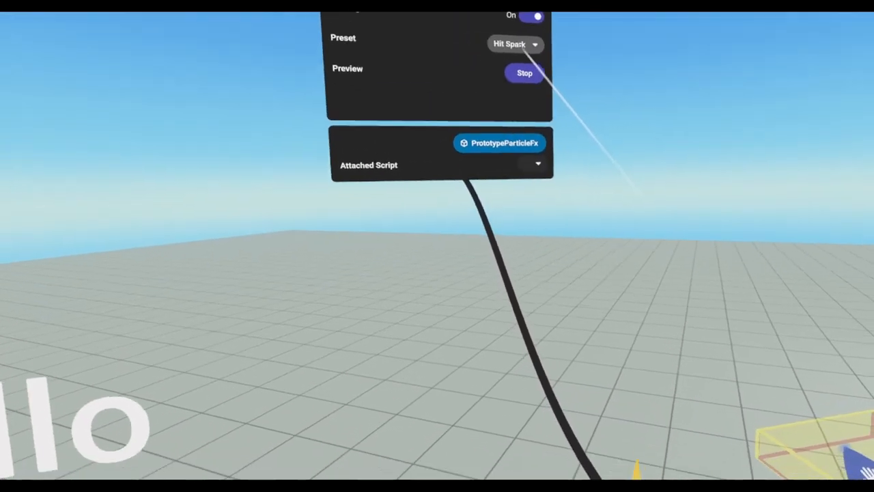
click(516, 43)
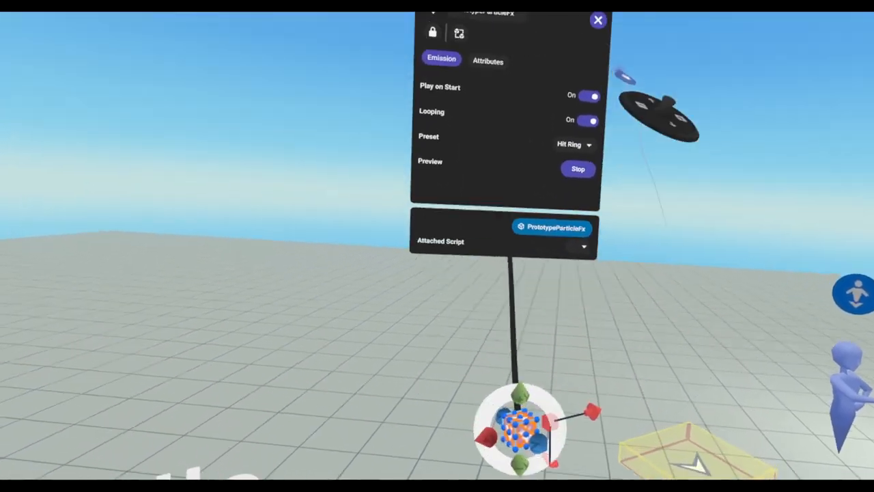
Try particle presets from the Emission tab, landing on Fireworks
click(574, 145)
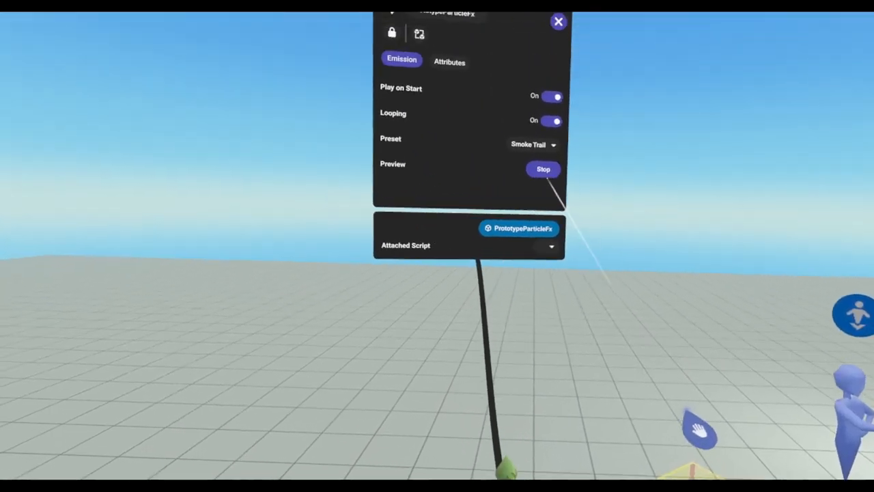
click(533, 144)
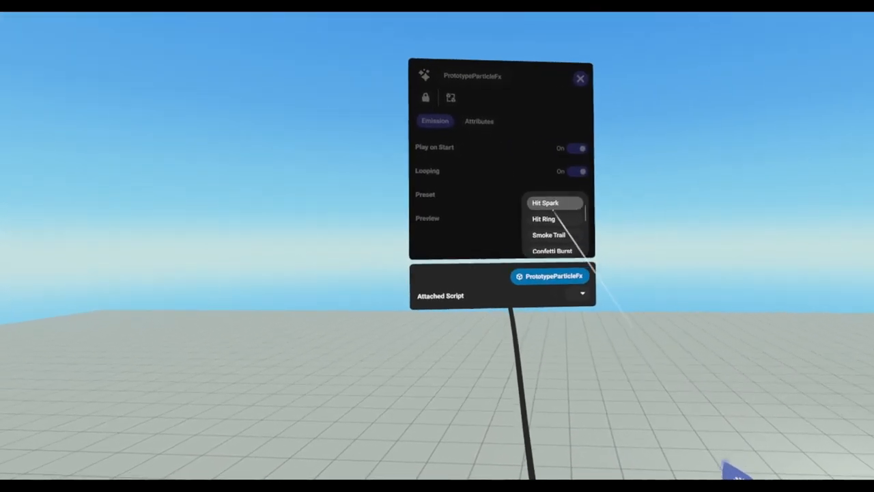
click(549, 235)
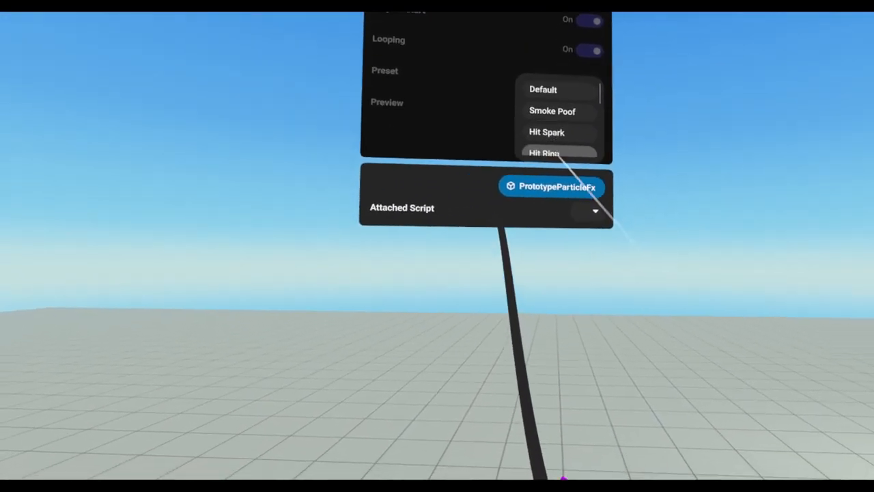
click(553, 153)
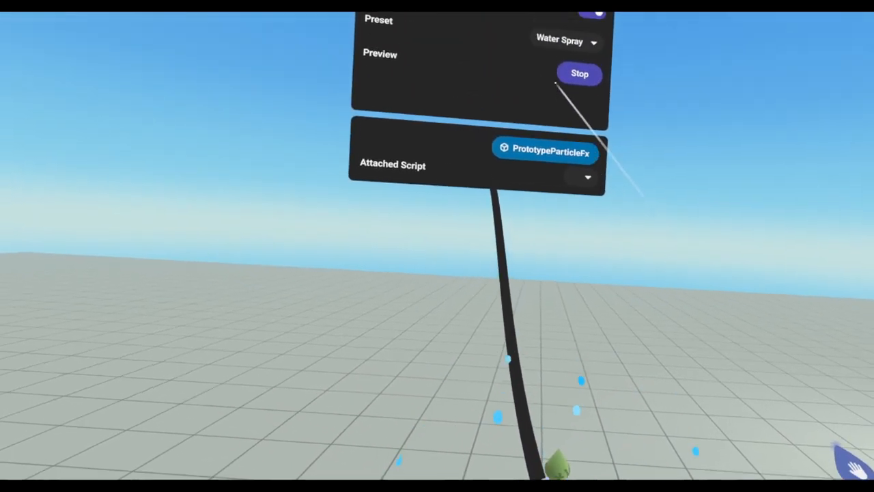
click(566, 41)
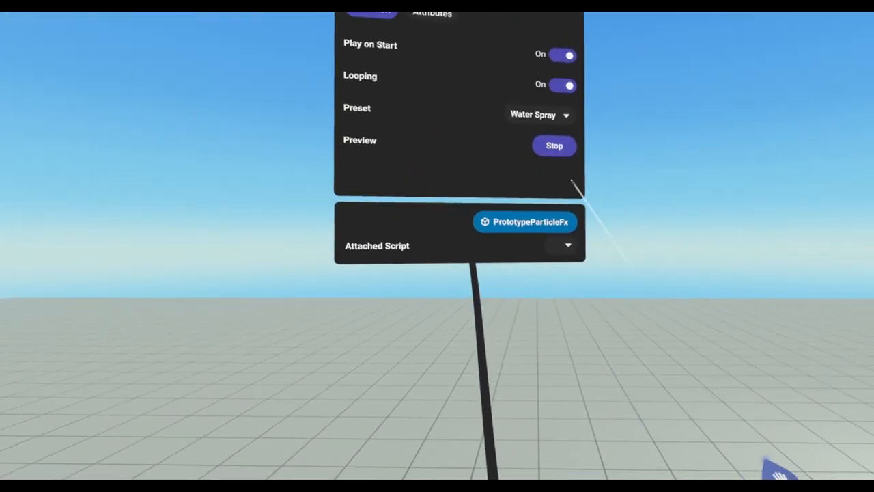
click(539, 115)
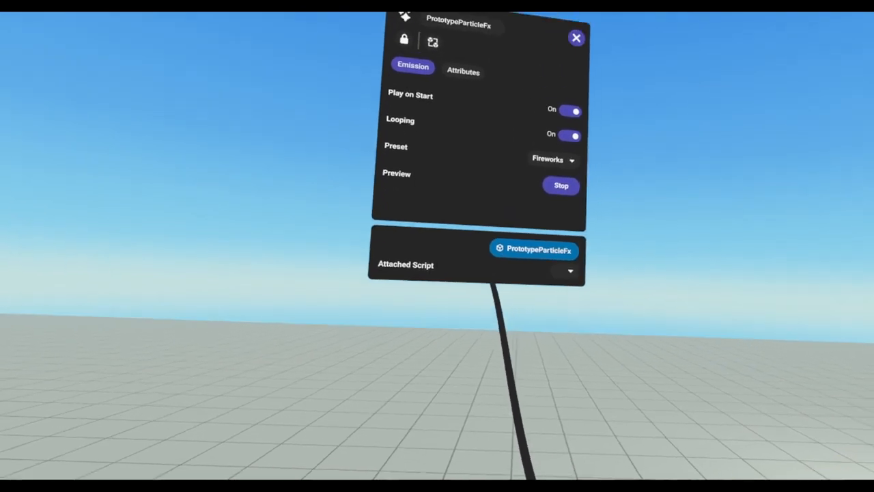
Switch the particle preset to Vertical Lines
click(553, 158)
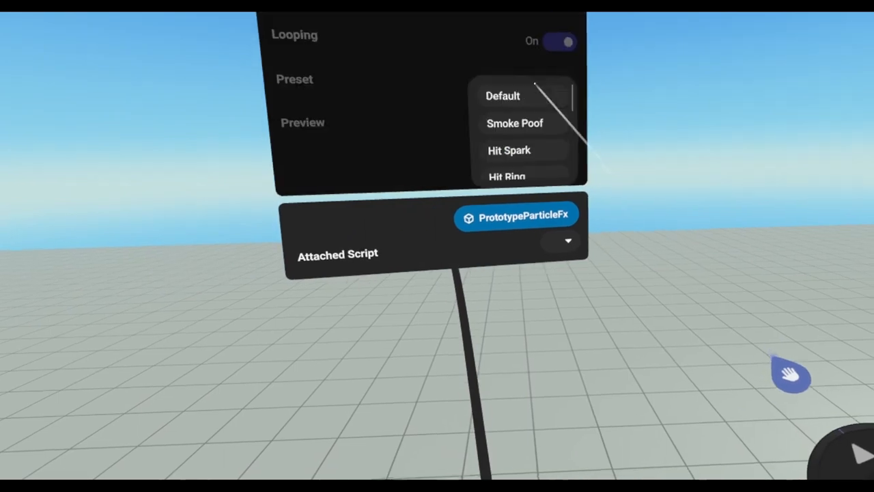
scroll(down, 3)
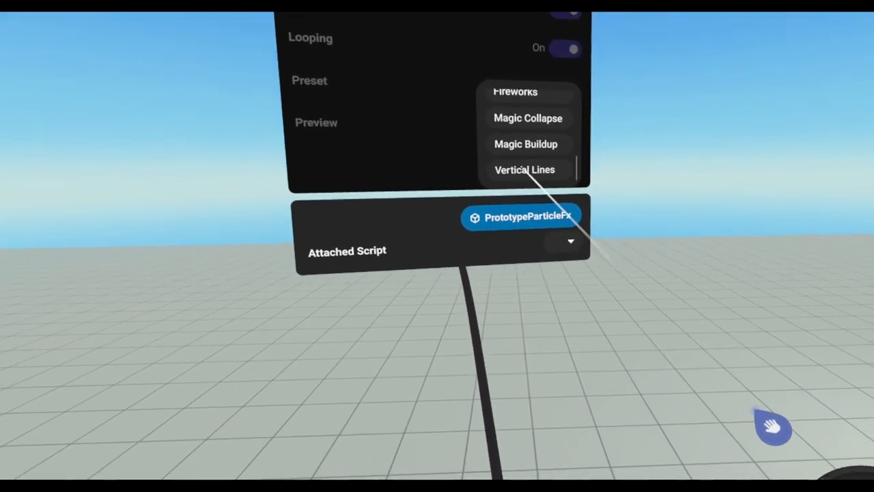
click(524, 169)
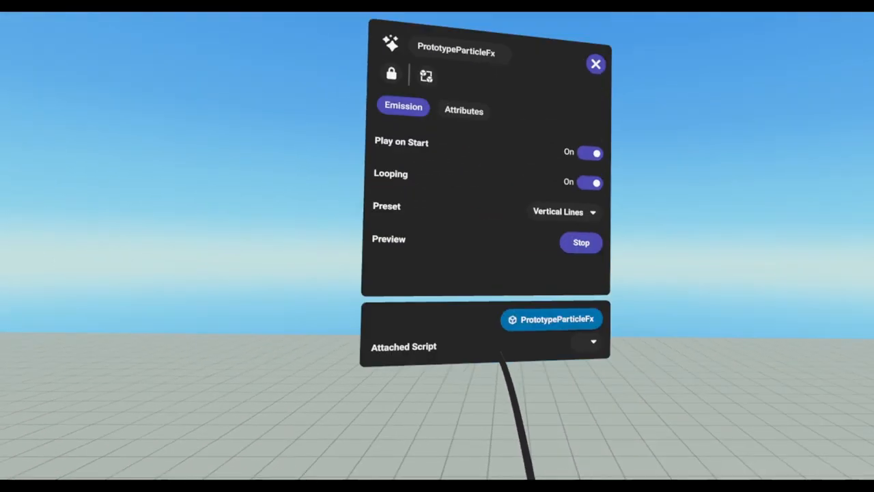
Turn off Apply Orientation on the SnapDestination and close its properties panel
click(596, 64)
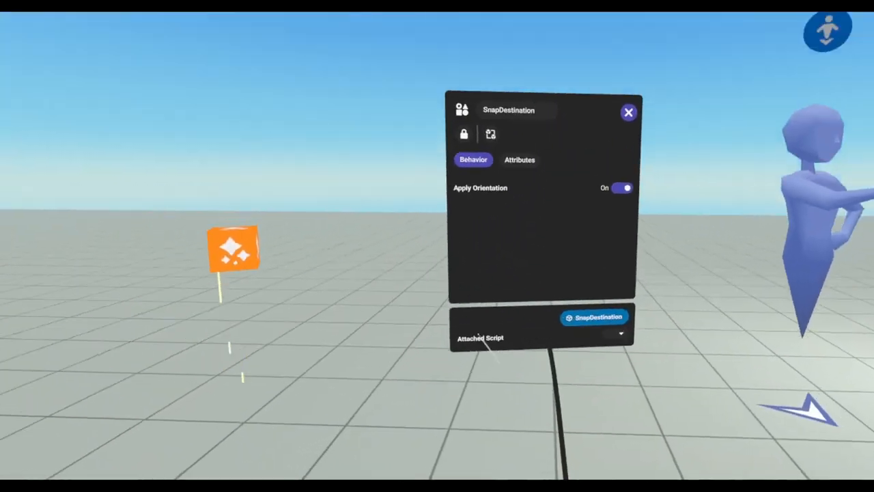
click(621, 189)
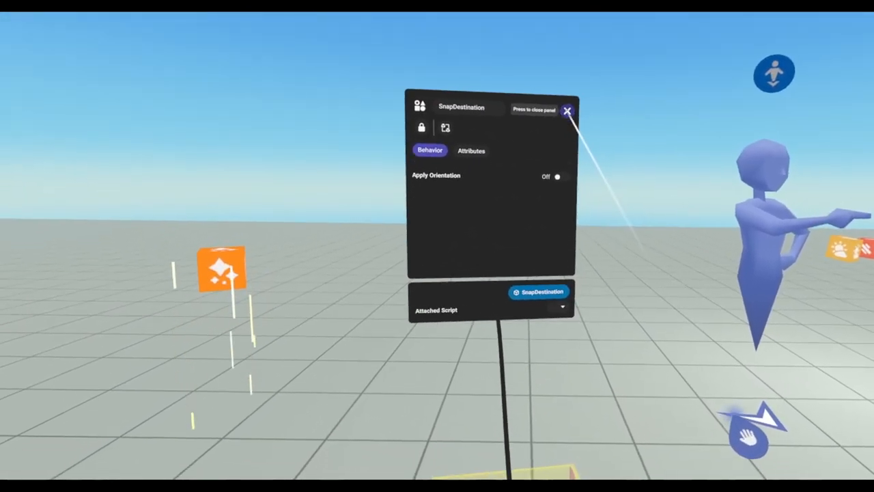
click(568, 109)
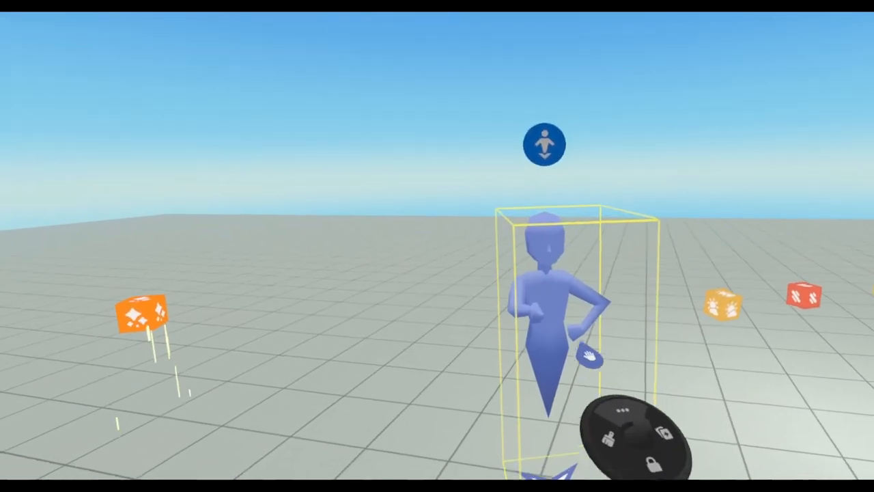
Show the Spawn Point's Behavior settings: spawn on start on, gravity 9.81, speed 4.50
click(543, 143)
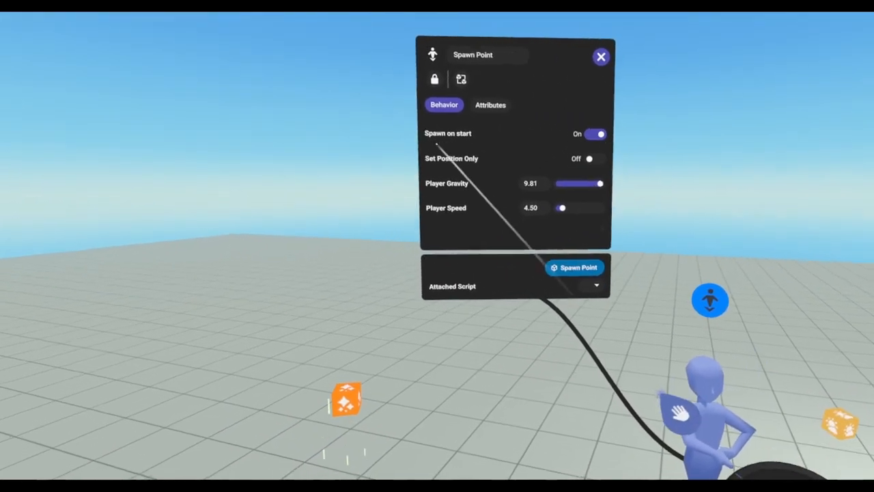
click(596, 134)
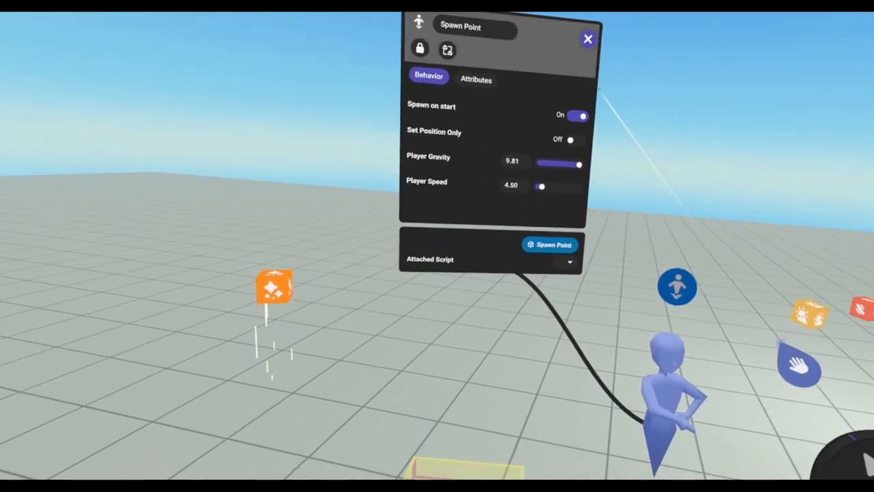
drag(541, 186, 579, 185)
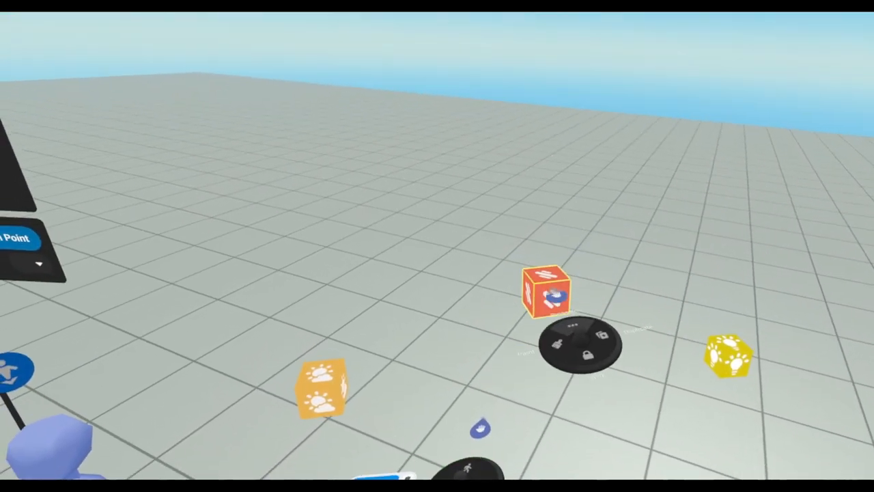
Show the PrototypeTrailFx Visual settings and begin editing its Width value
click(547, 290)
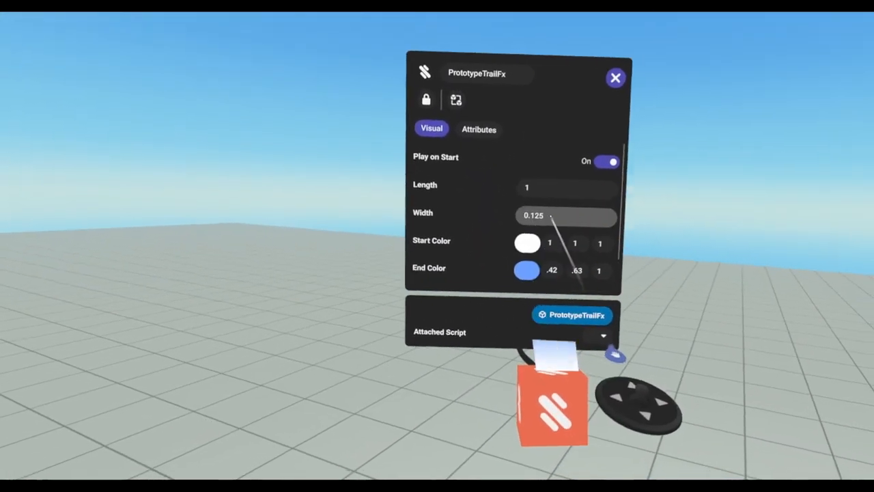
click(565, 216)
text(0.05)
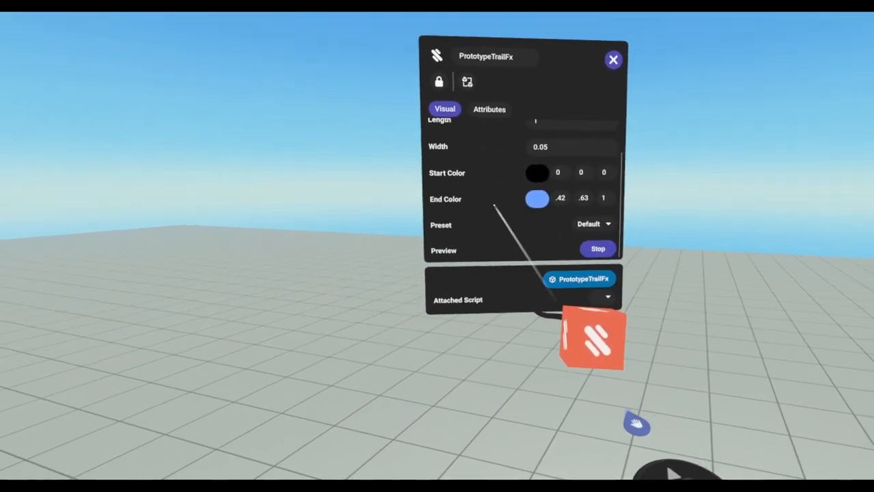
Switch the PrototypeTrailFx preset from Default to Simple Trail
click(593, 224)
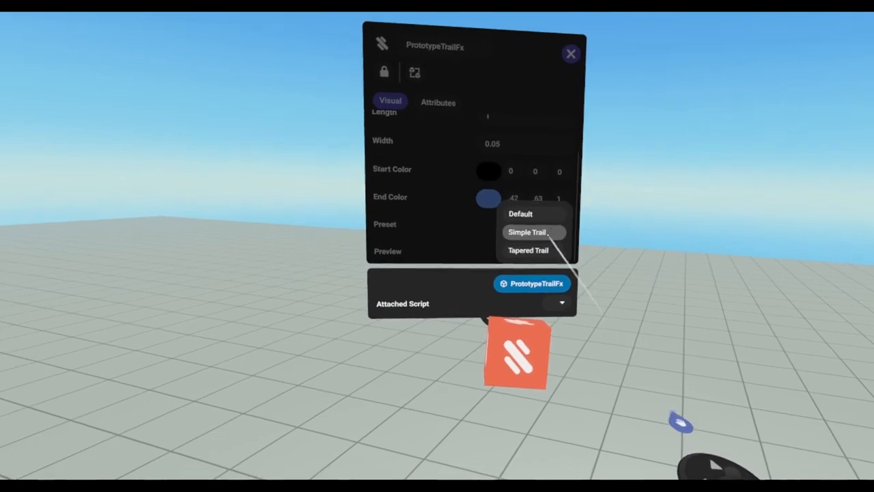
click(528, 232)
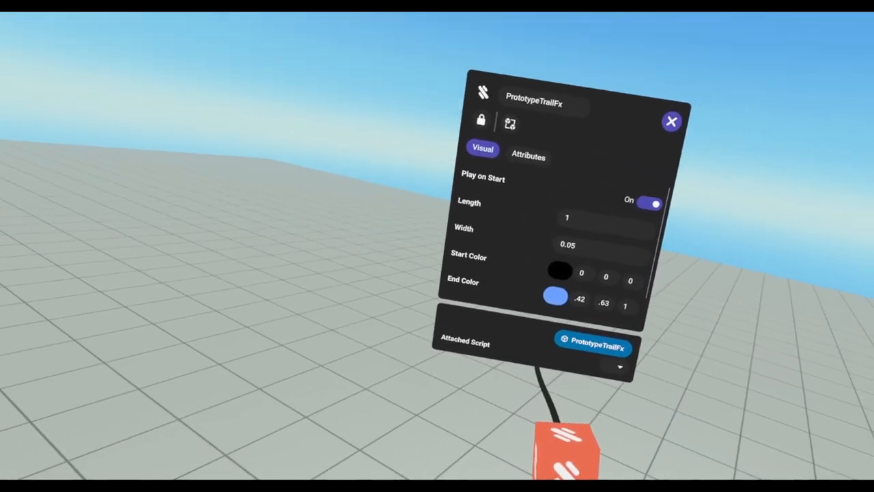
click(528, 156)
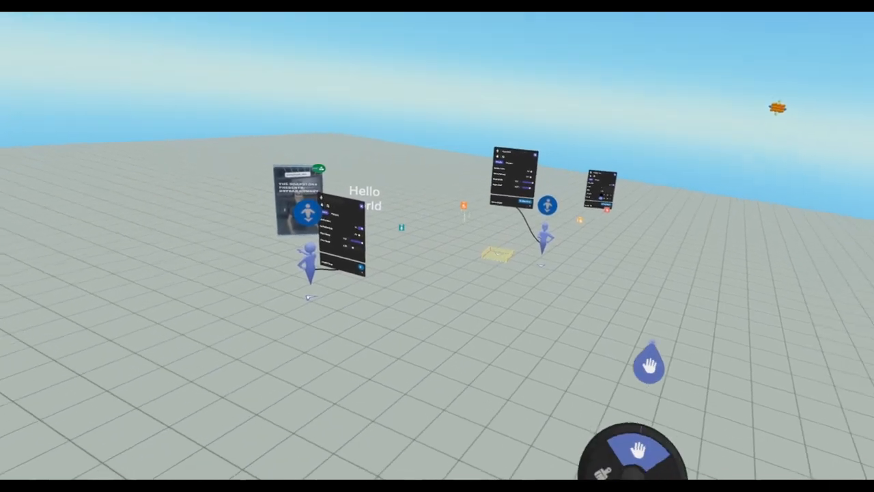
mouse_move(437, 246)
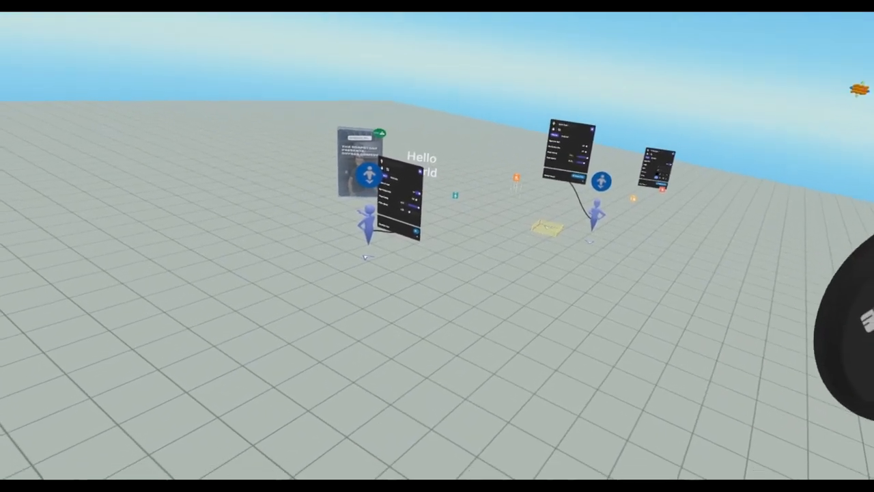